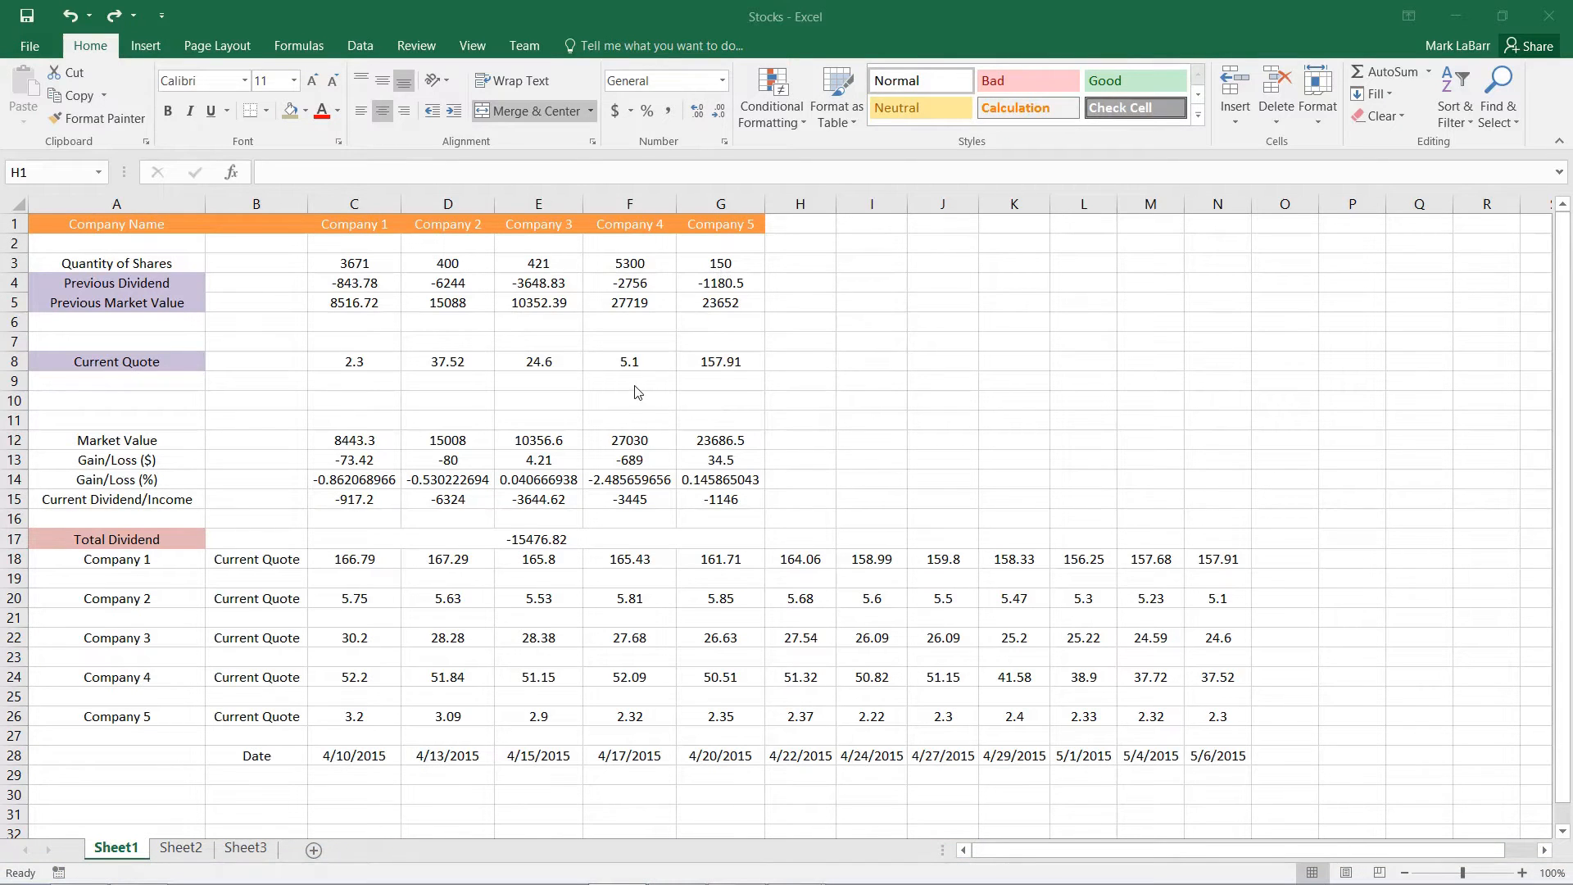
Step: Select every blank cell in the stocks data area via Go To Special > Blanks
click(629, 380)
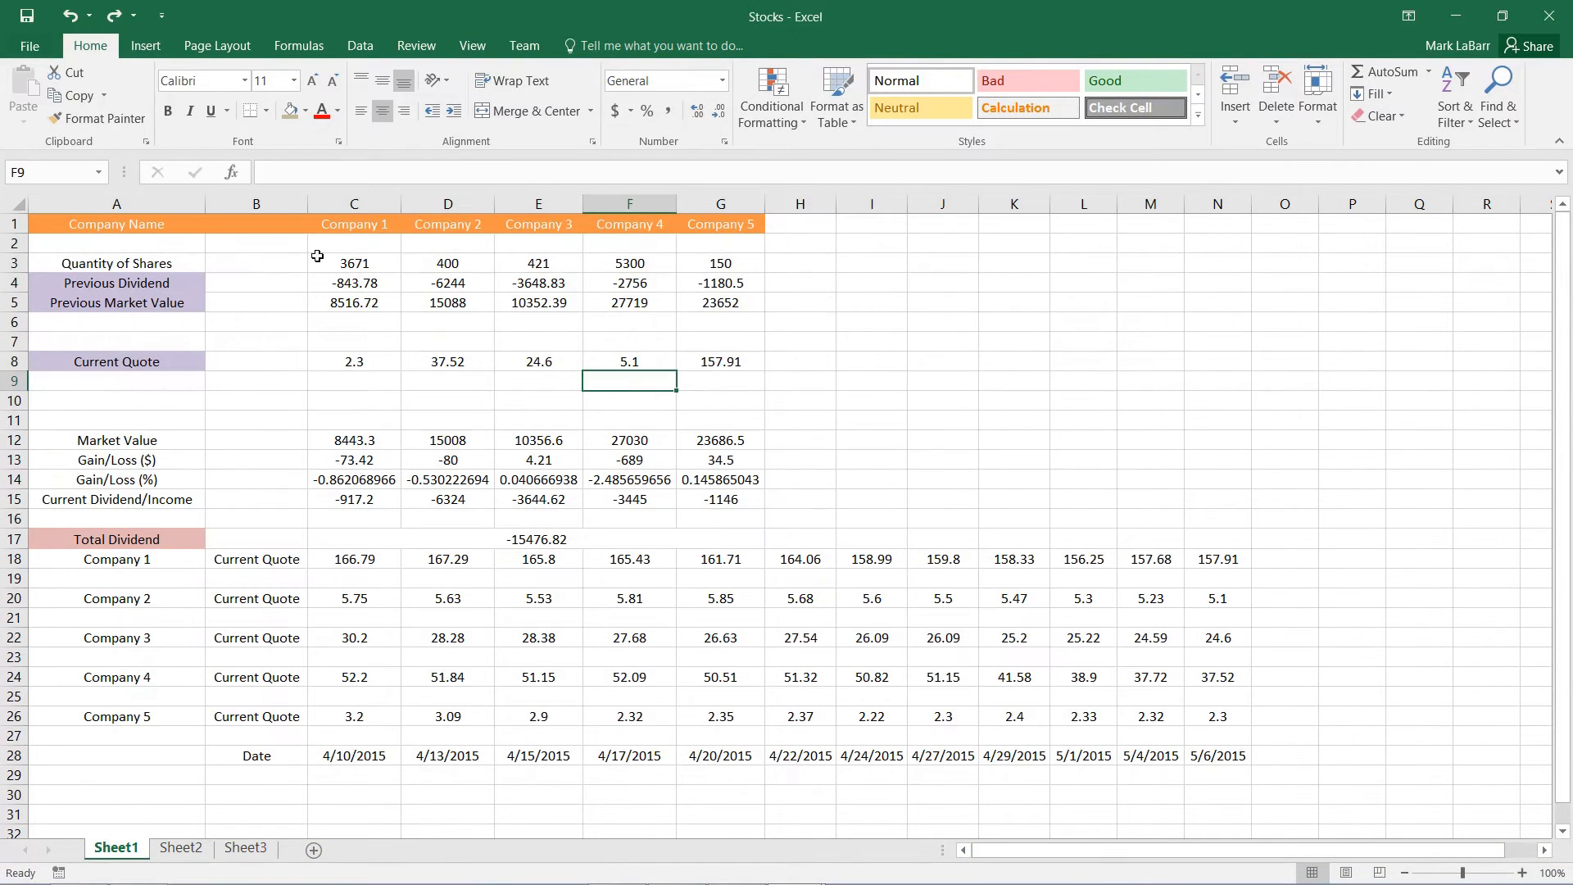
drag(799, 282, 1150, 520)
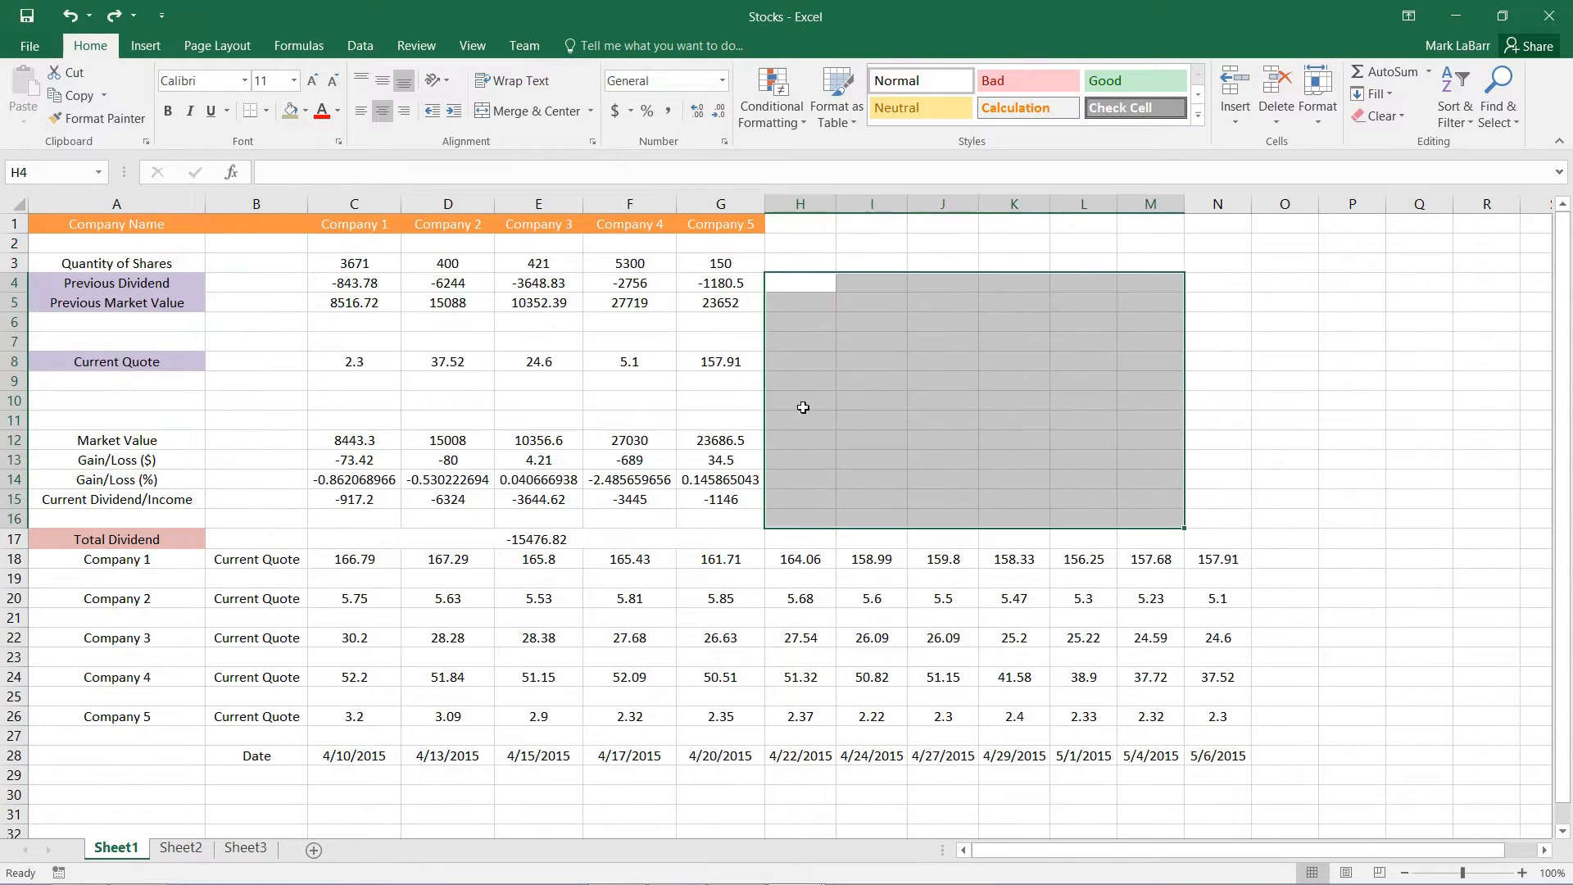
click(537, 400)
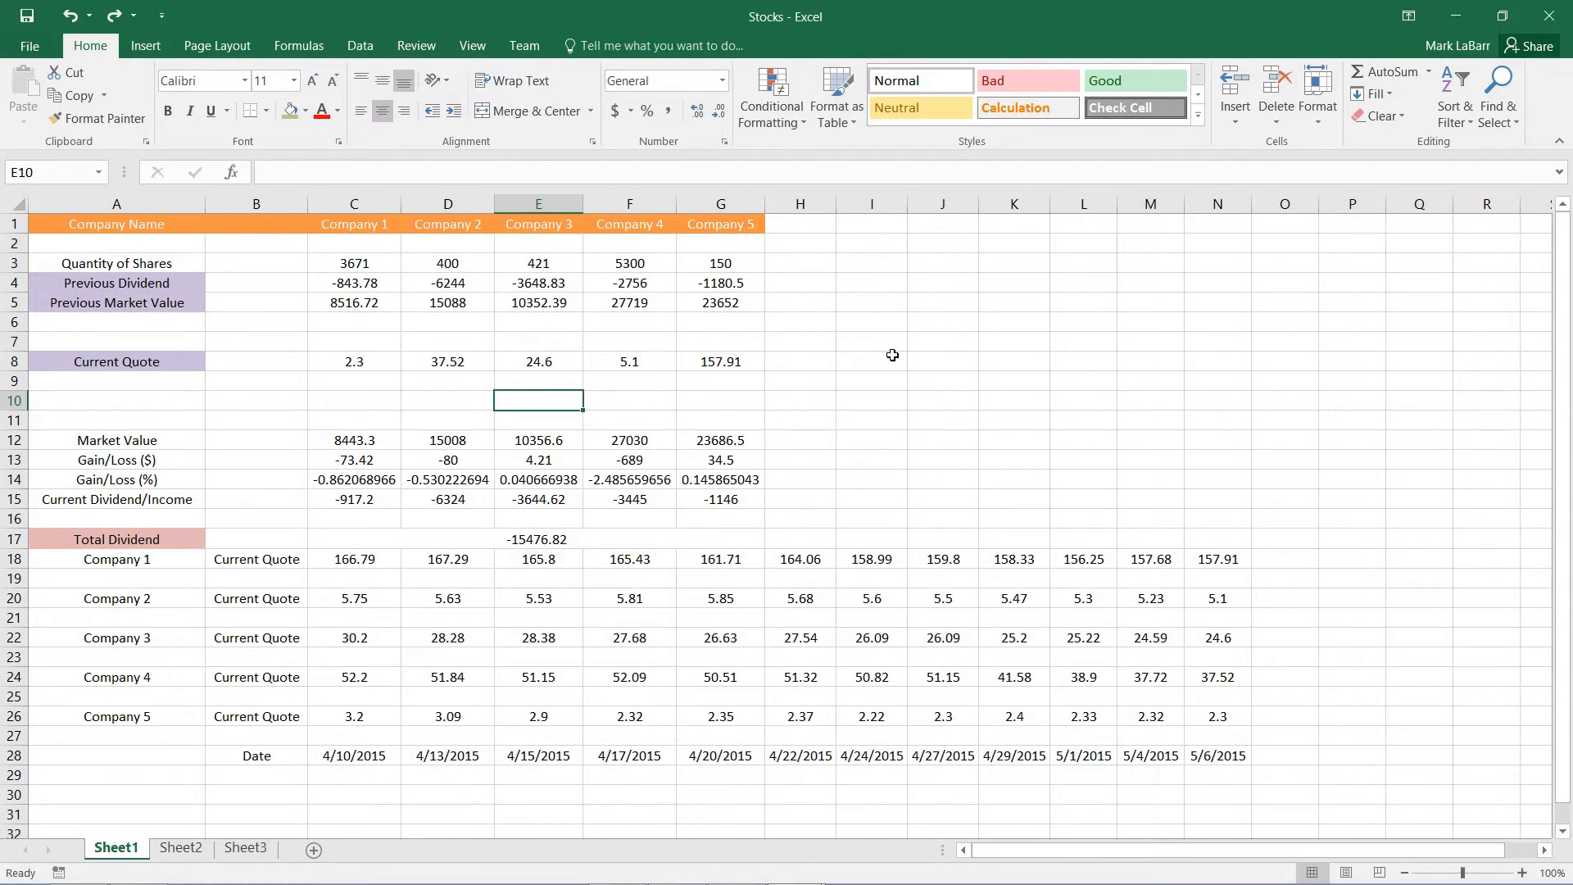
click(1497, 82)
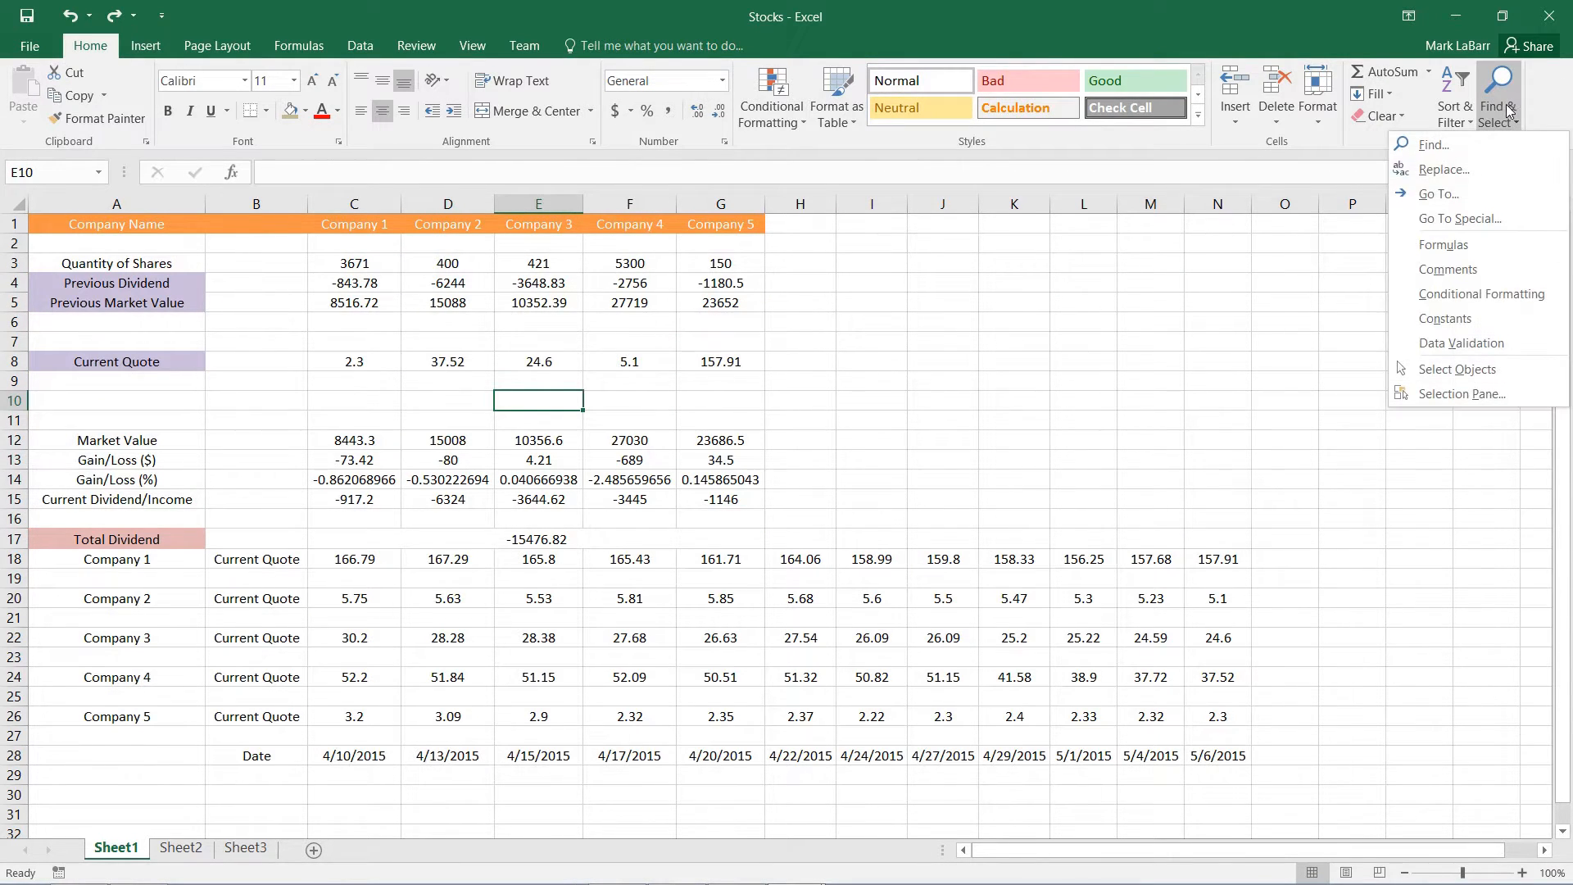
click(1497, 90)
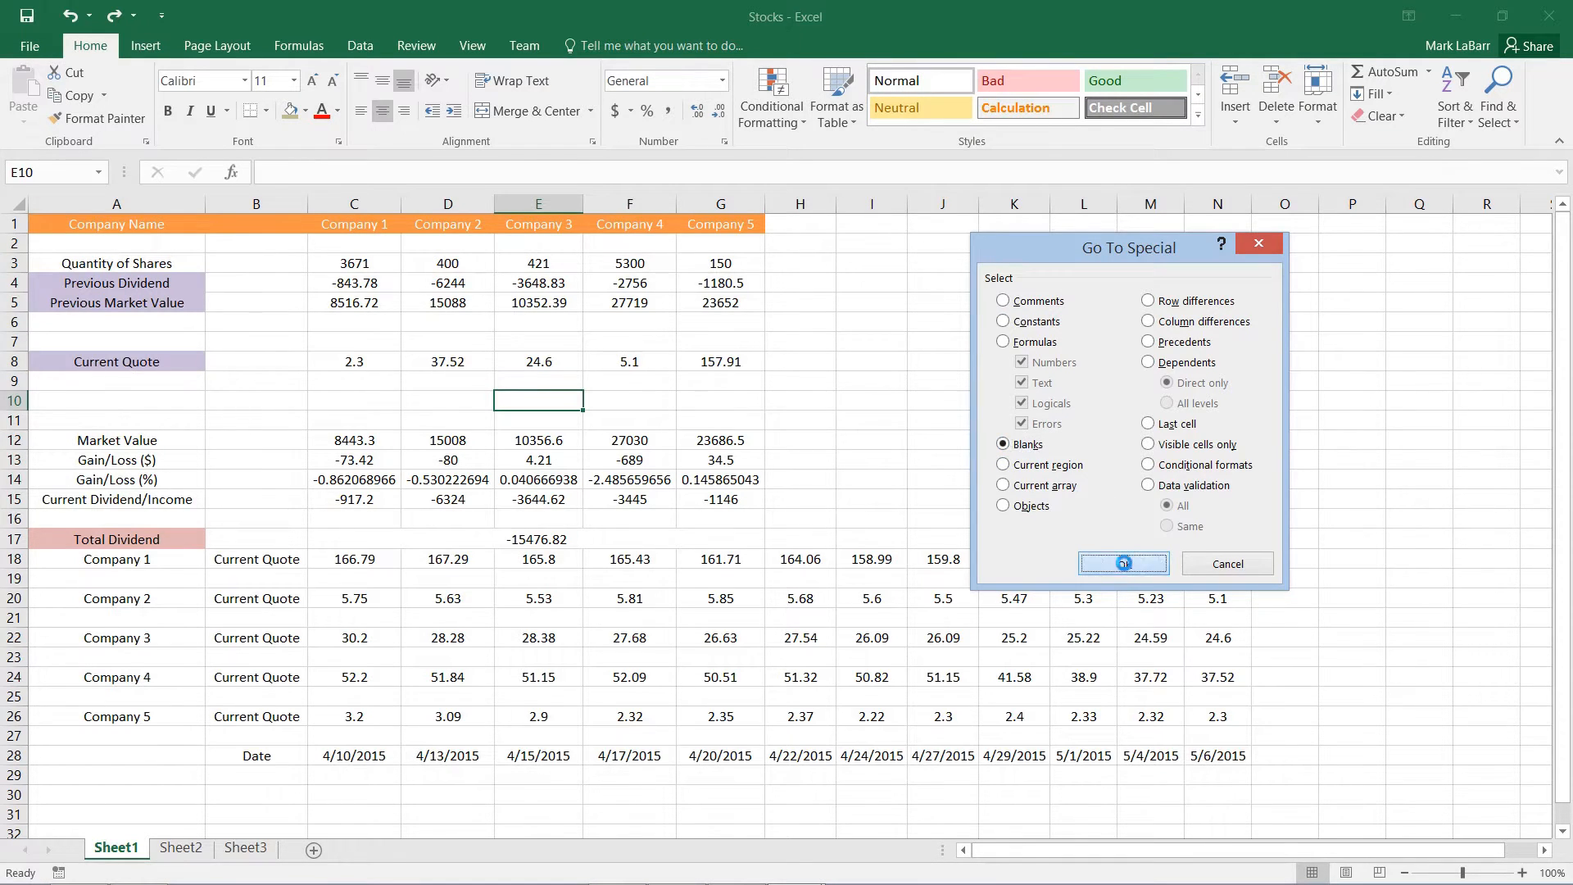
click(1122, 564)
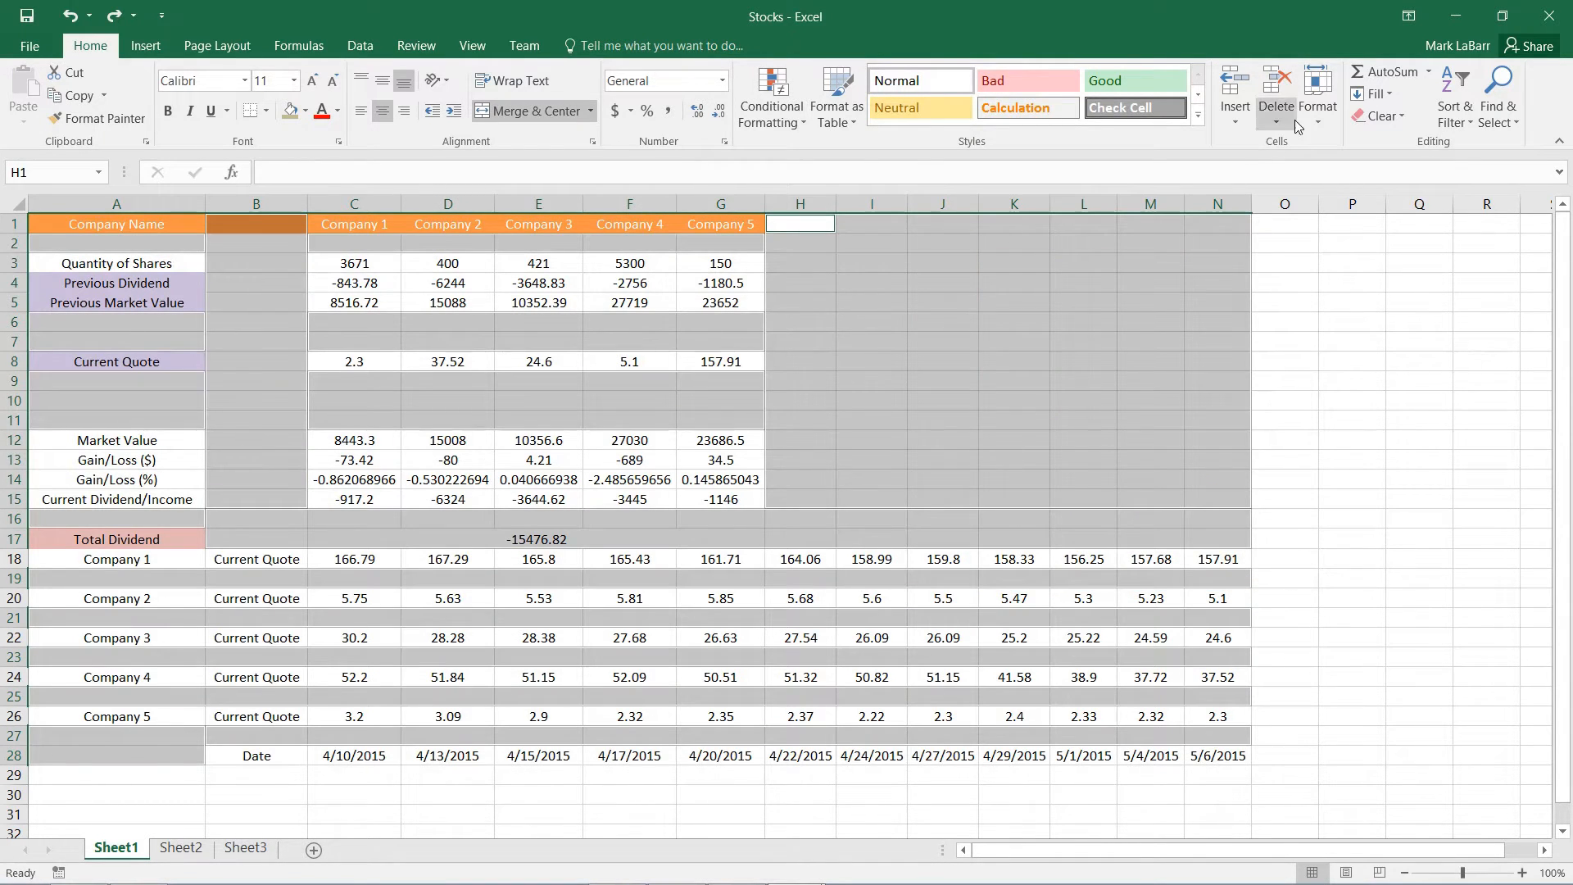
Step: Delete the selected blank cells so the remaining stock values shift up
click(1276, 88)
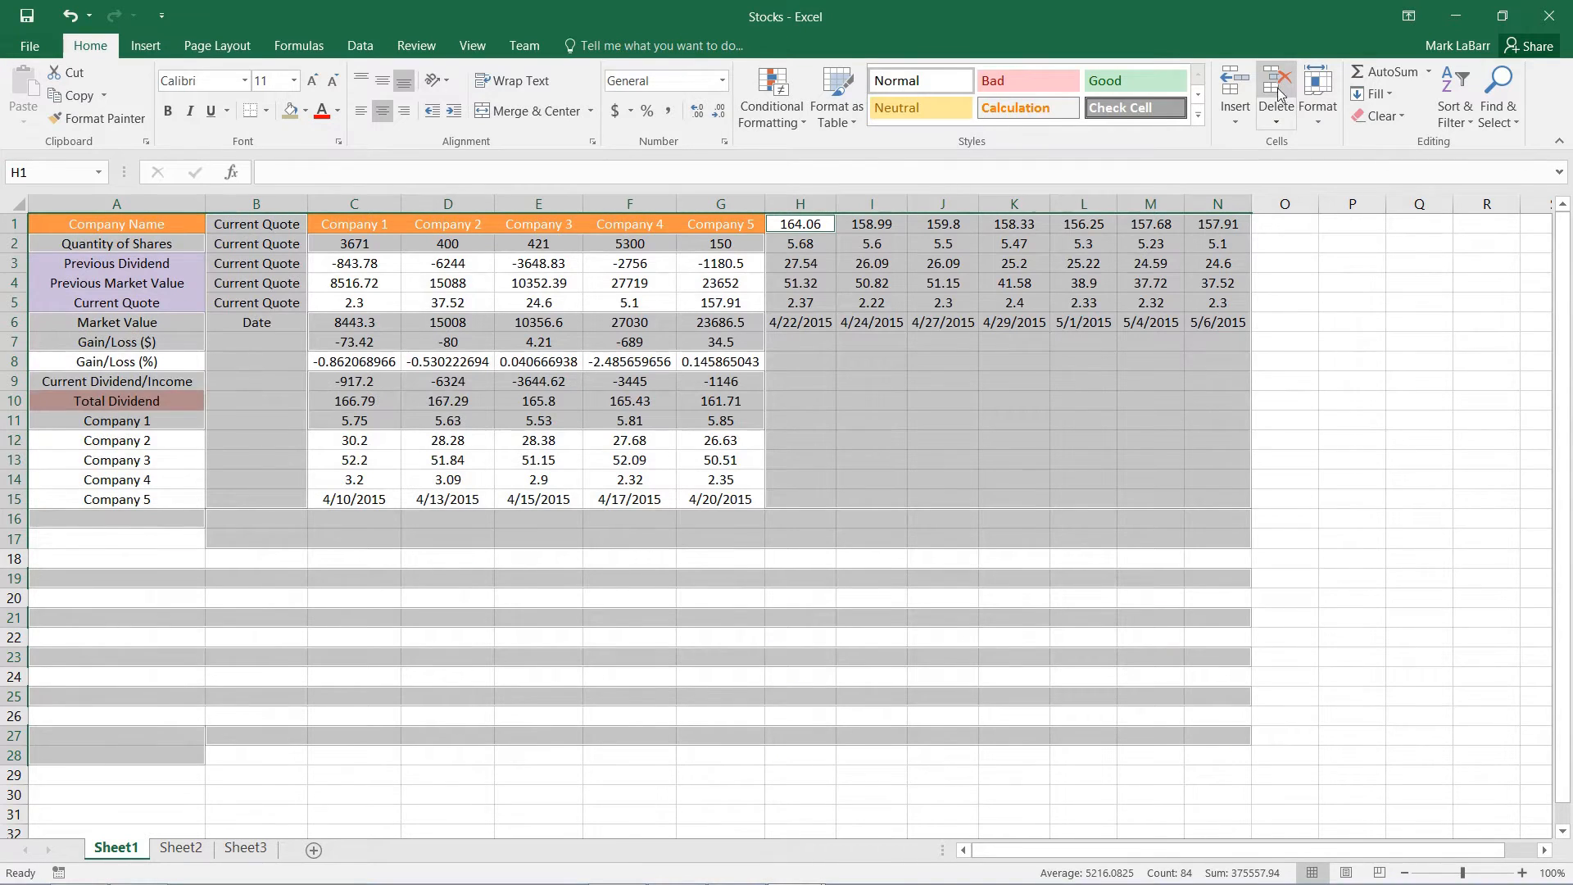
click(1276, 74)
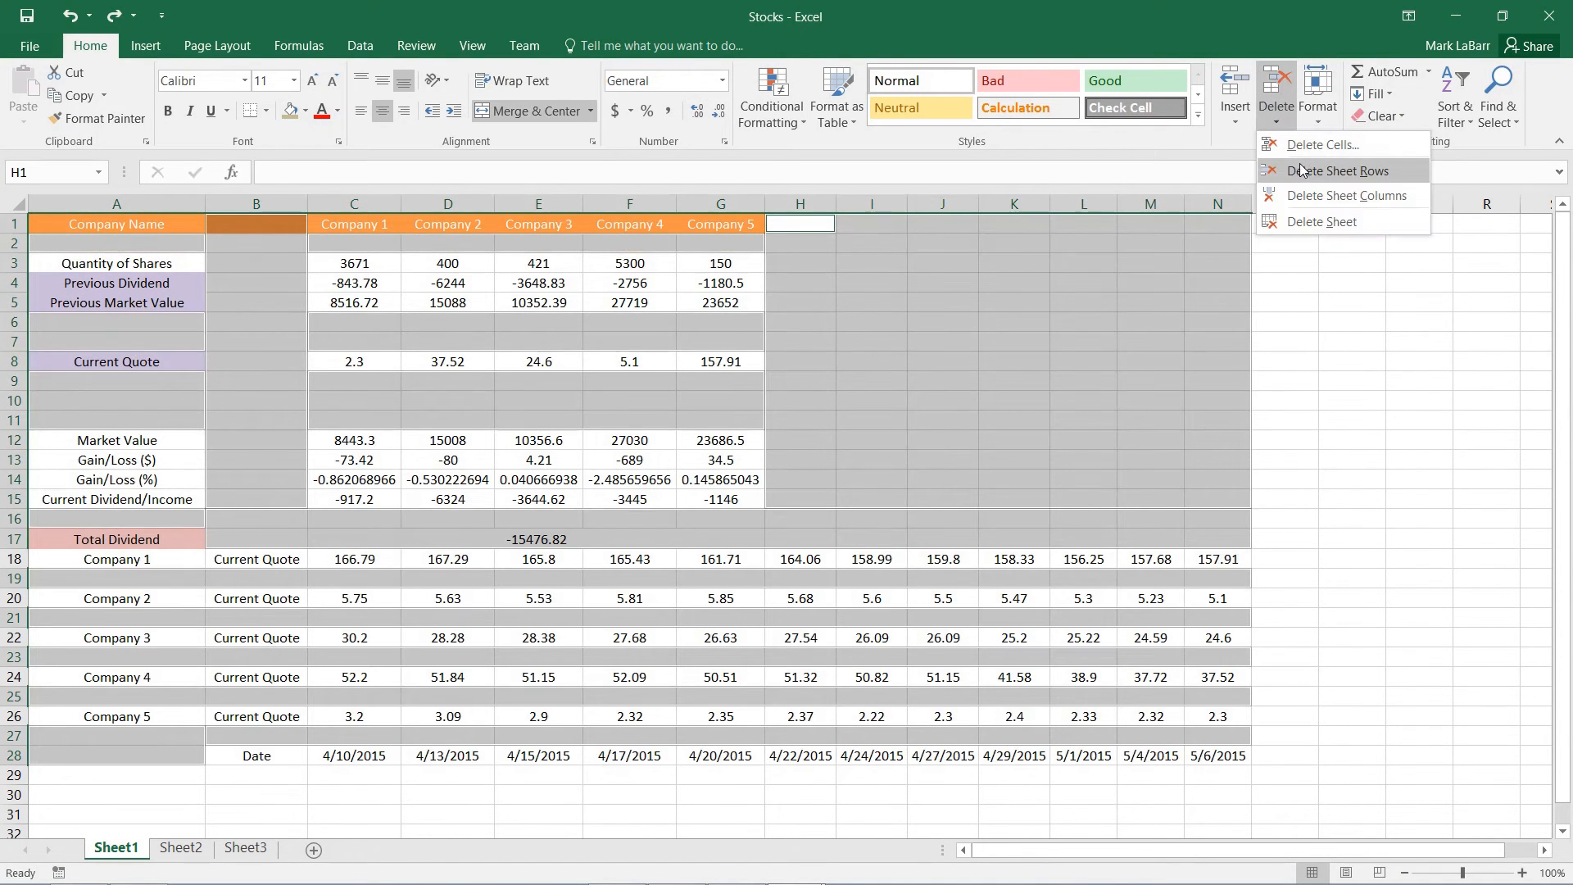
mouse_move(1291, 233)
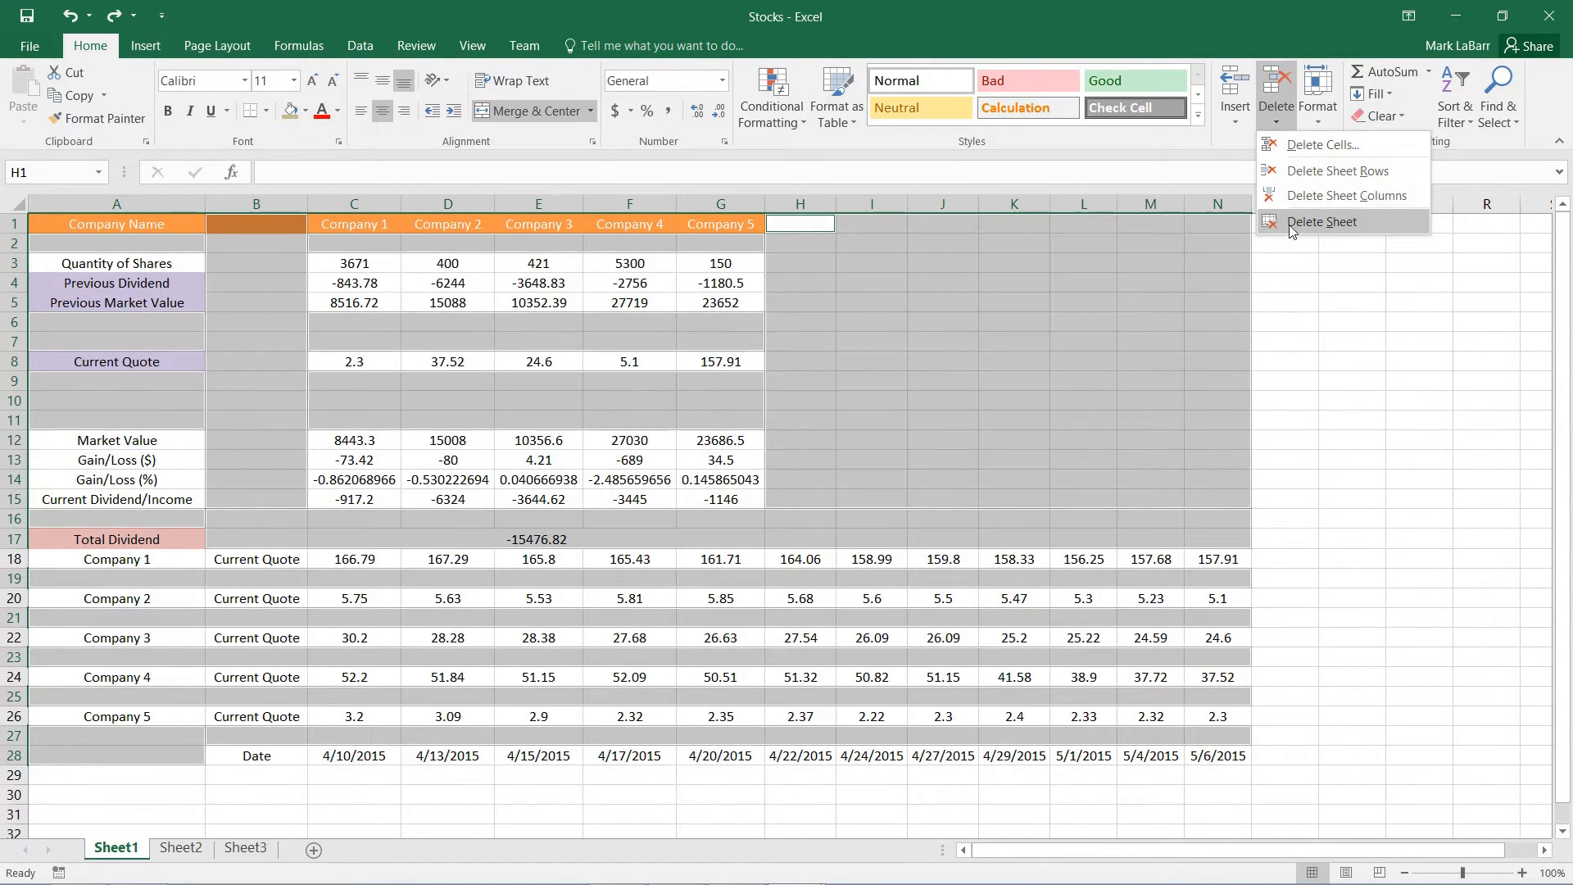
click(1324, 144)
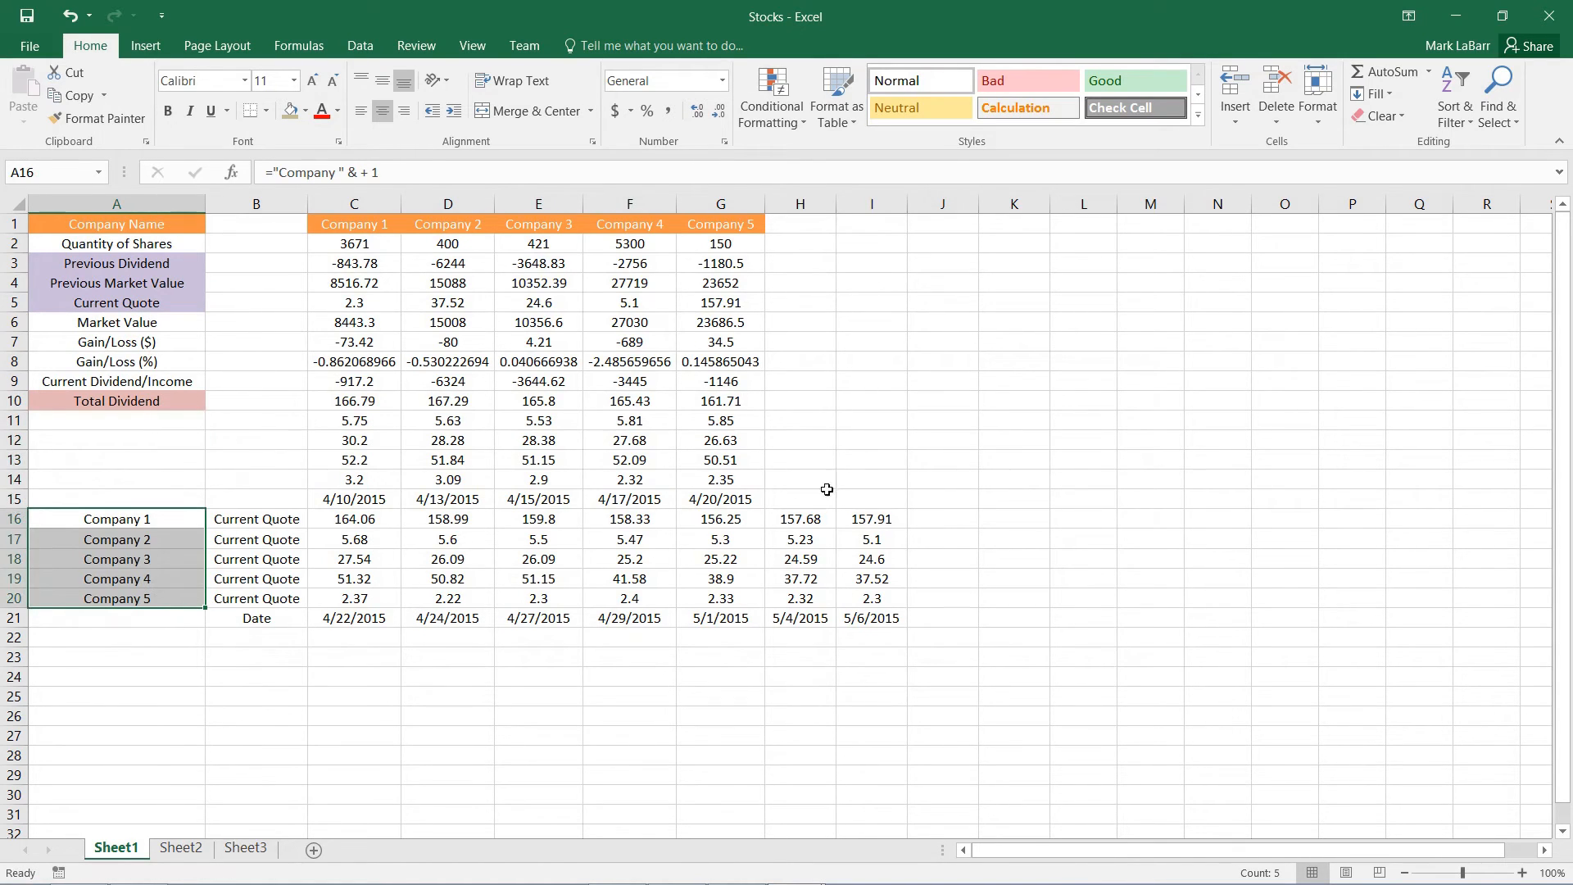
Step: Deselect the company label cells by picking the empty cell J13
click(943, 459)
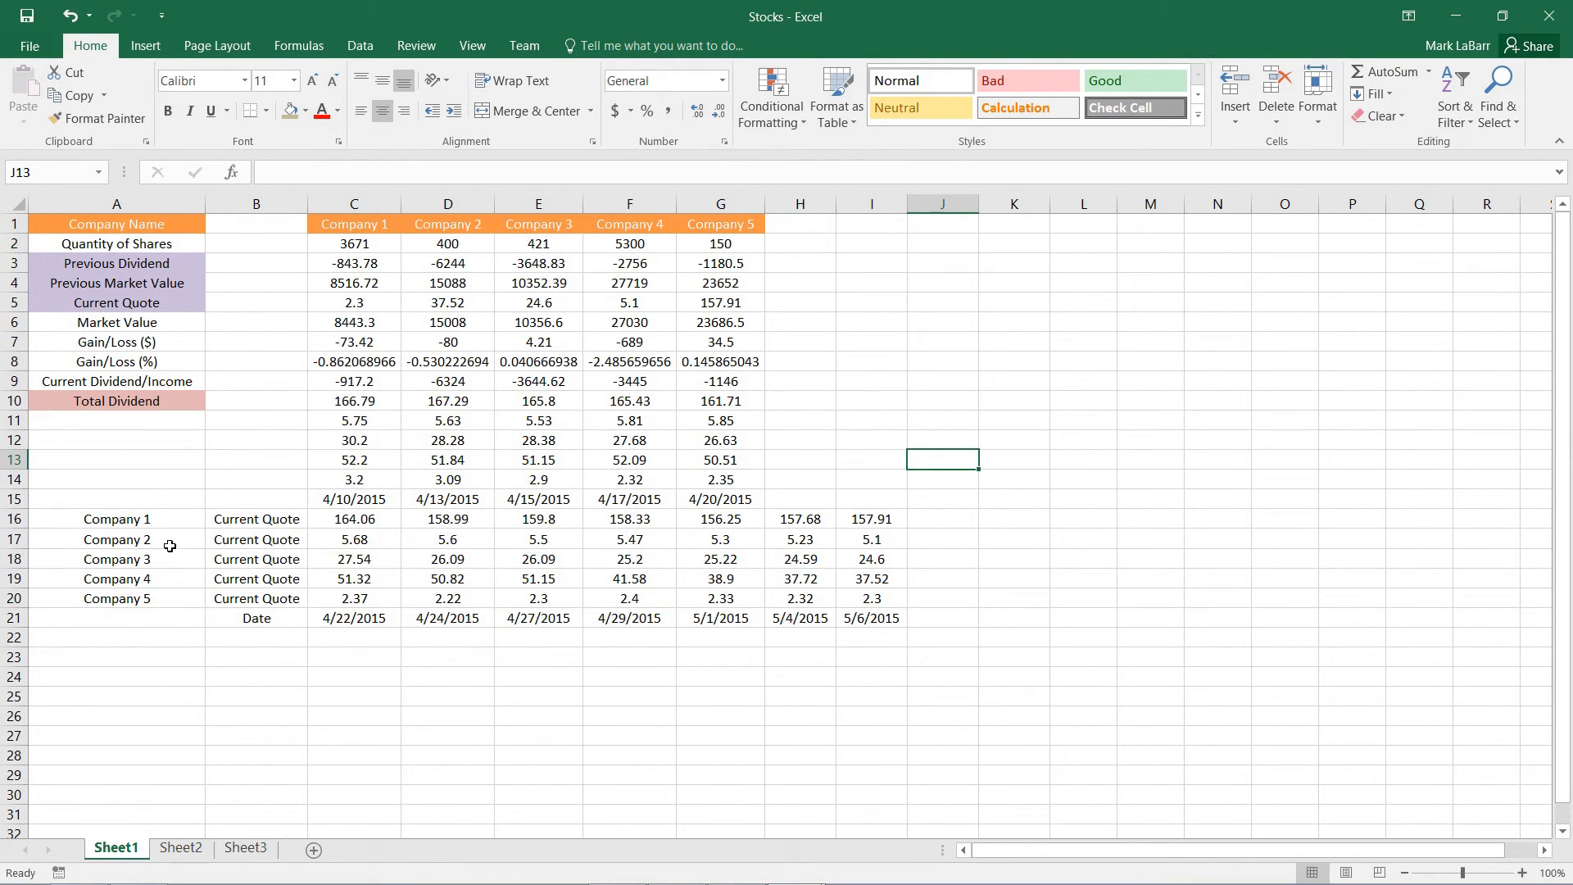
mouse_move(497, 349)
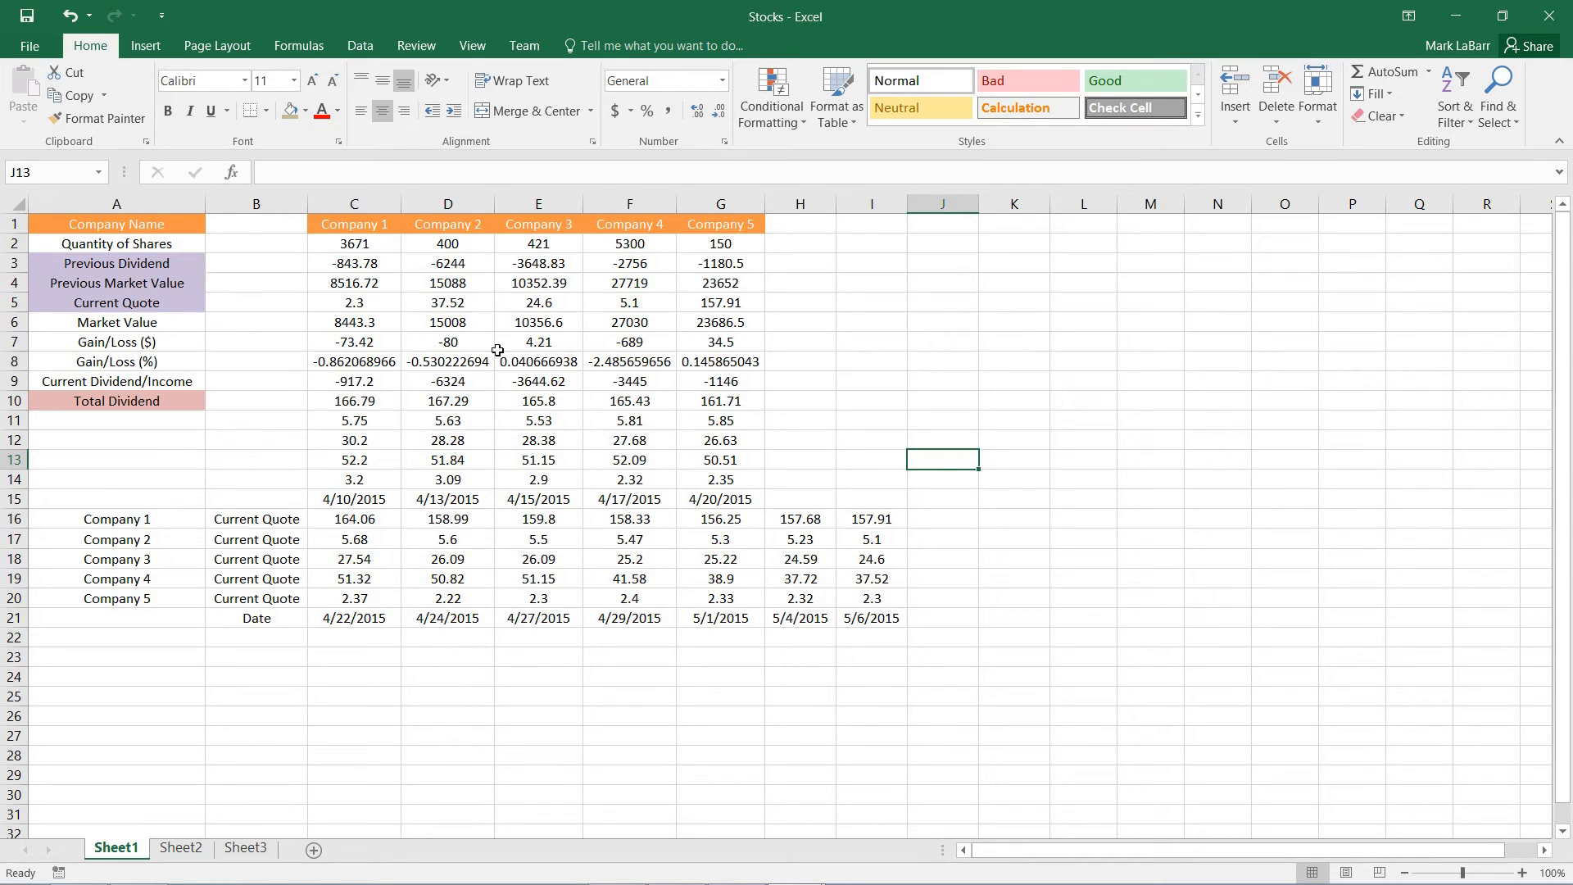
Step: Reopen Go To Special with F5 and choose Blanks as the selection target
key(F5)
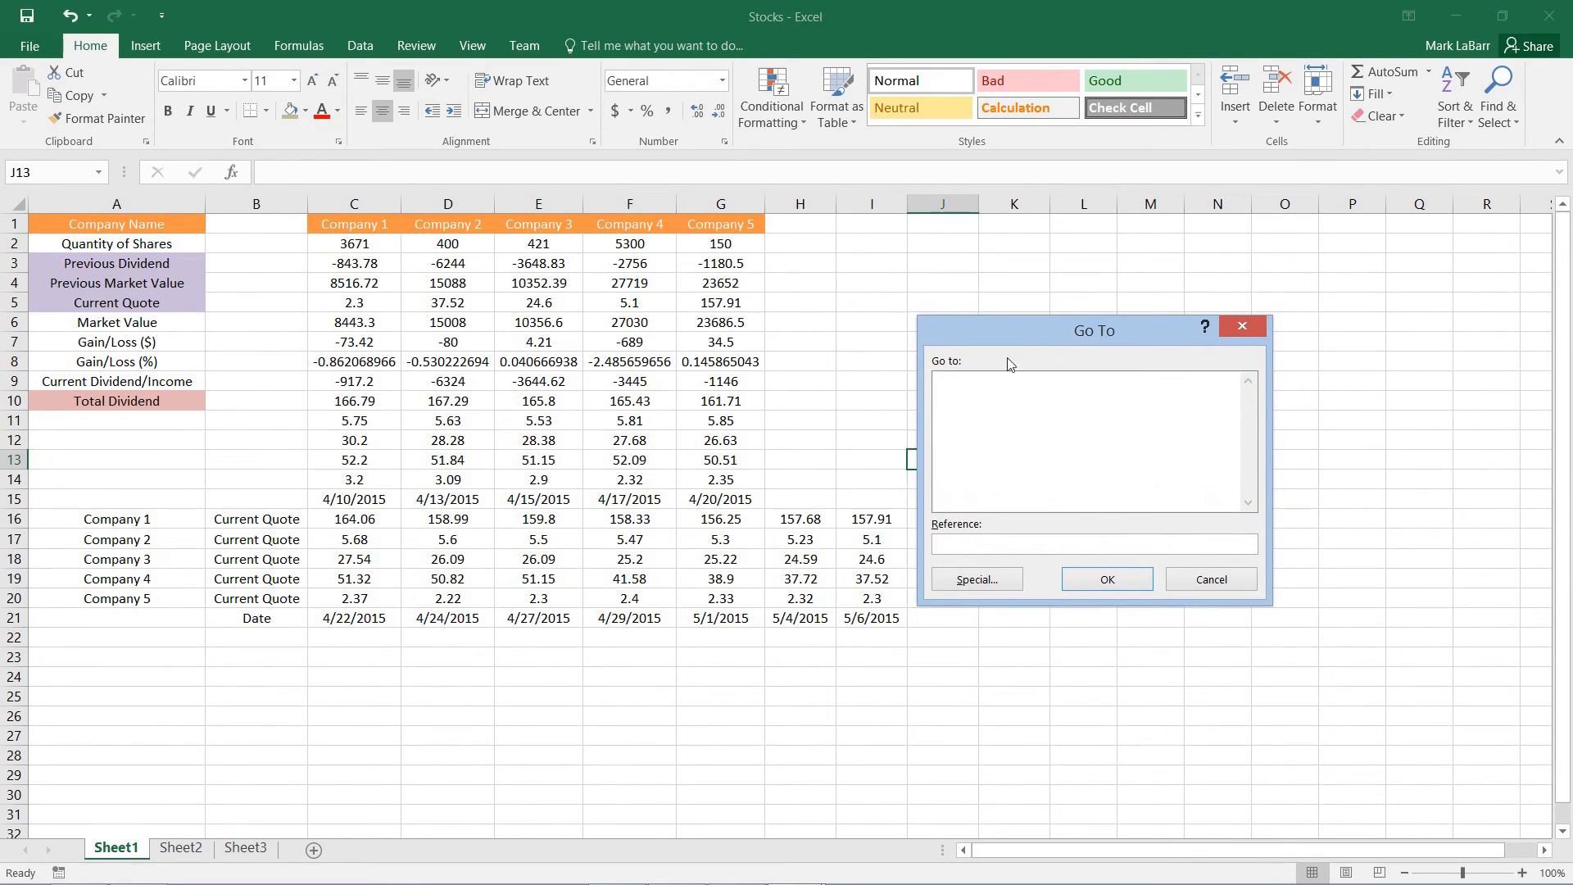
click(976, 580)
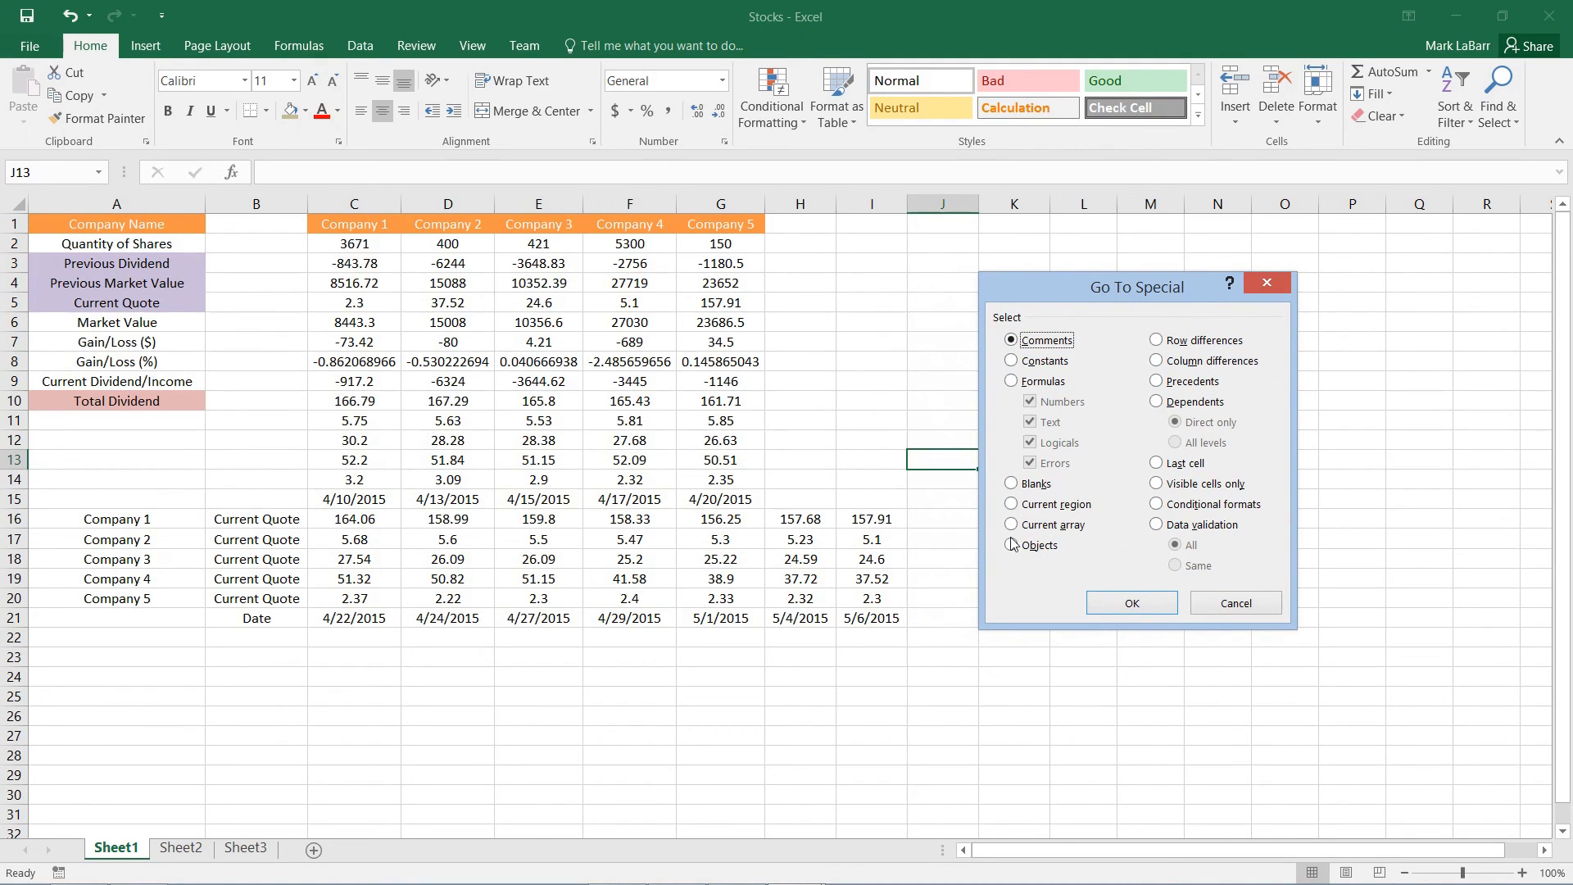
click(1009, 483)
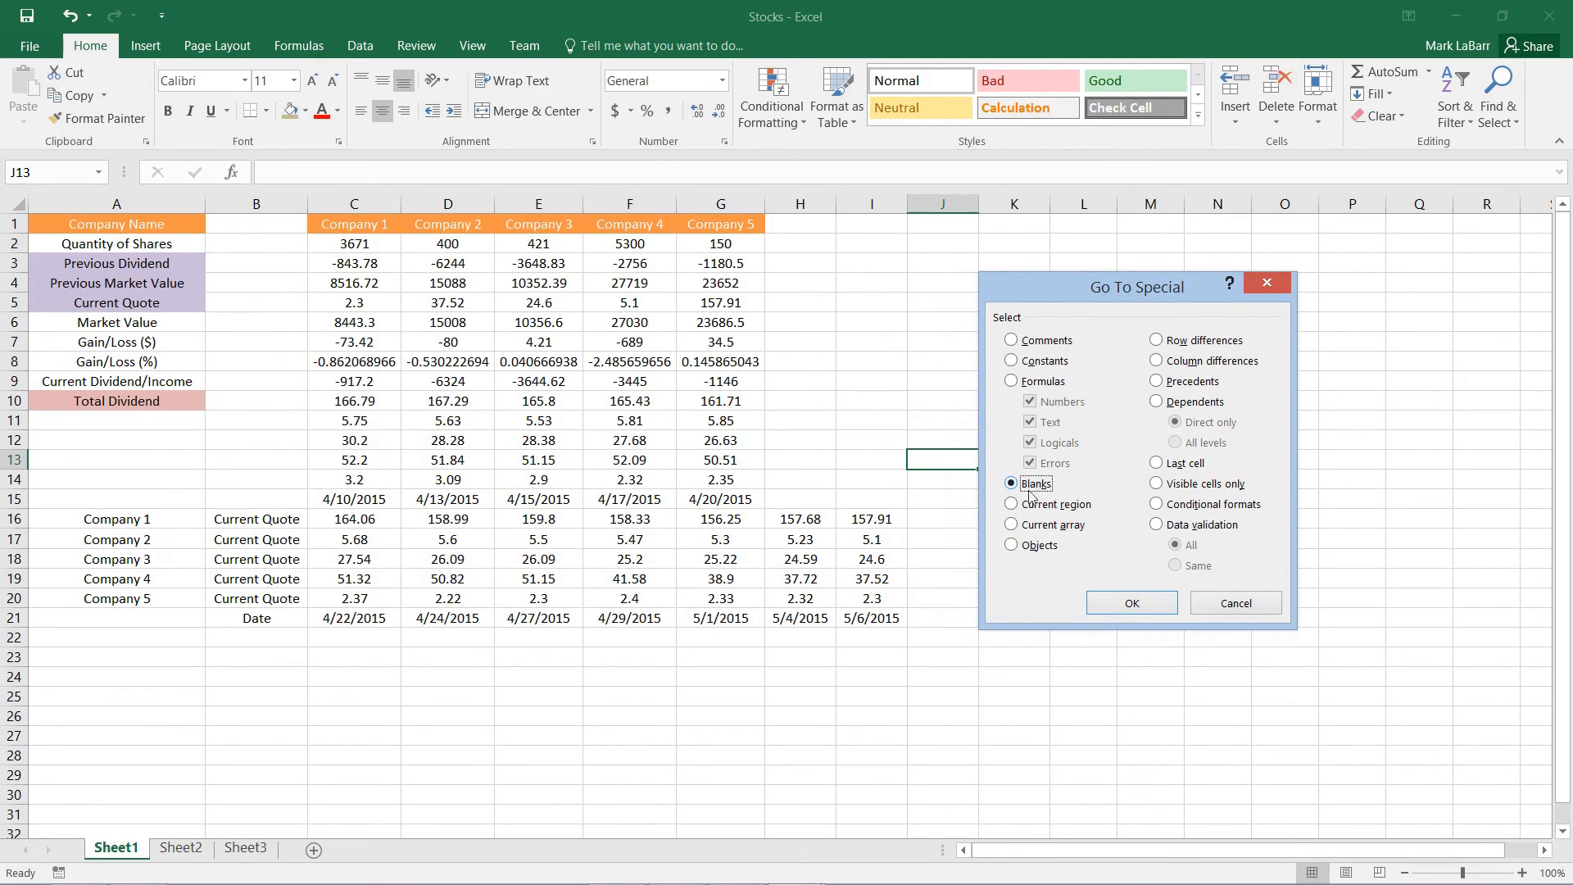